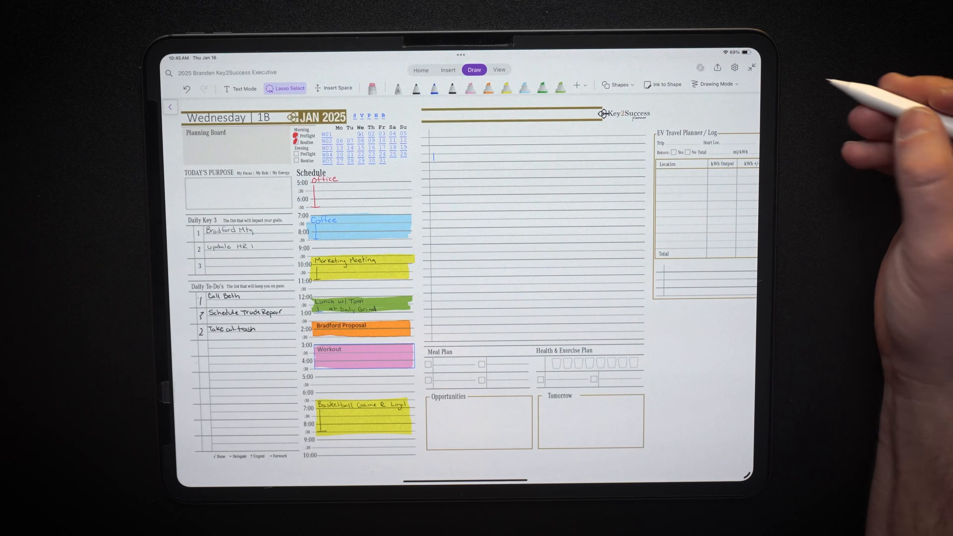
Expand the navigation panes beside the Wednesday 18 page, landing on the storage accounts list
{"action": "left_click", "coordinate": [170, 108]}
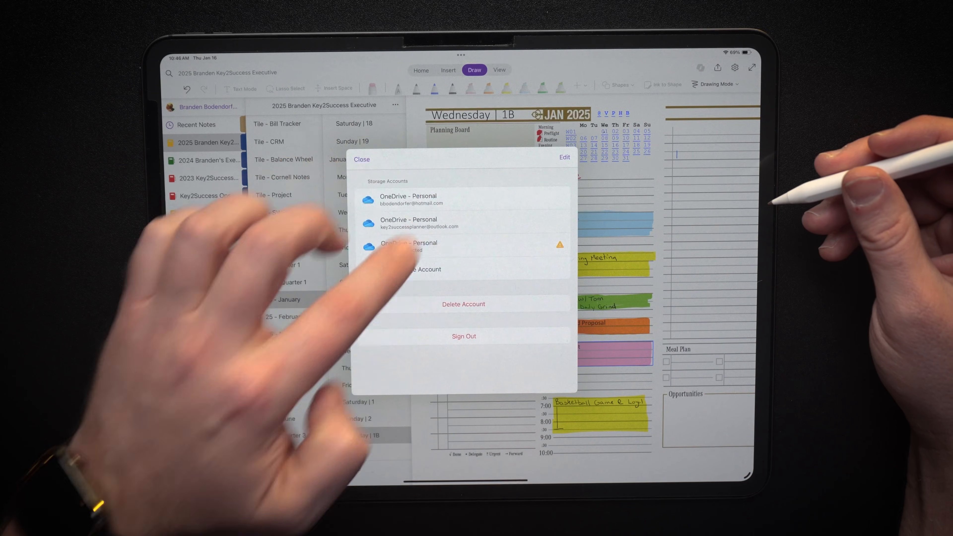
Leave storage accounts, show the Open More Notebooks list and browse other storage locations
{"action": "left_click", "coordinate": [362, 158]}
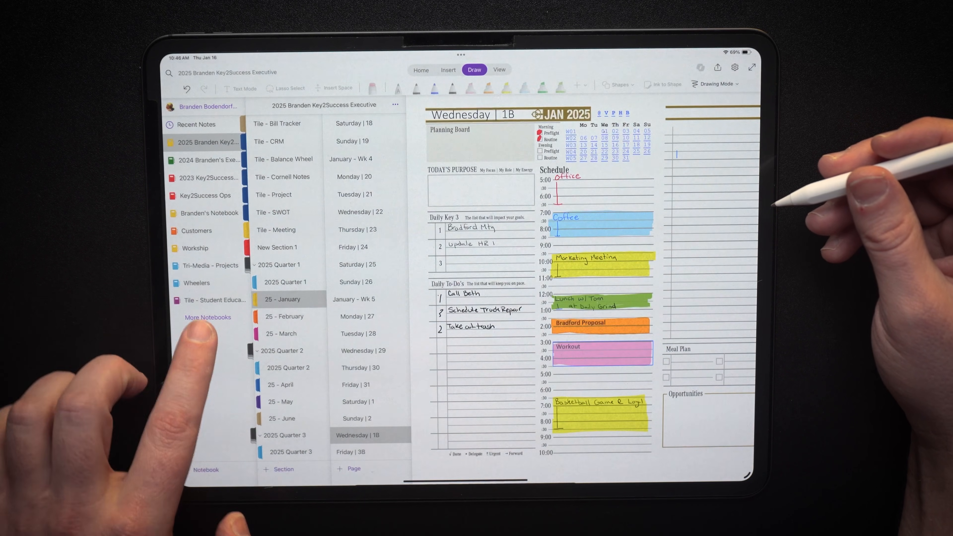
{"action": "left_click", "coordinate": [208, 316]}
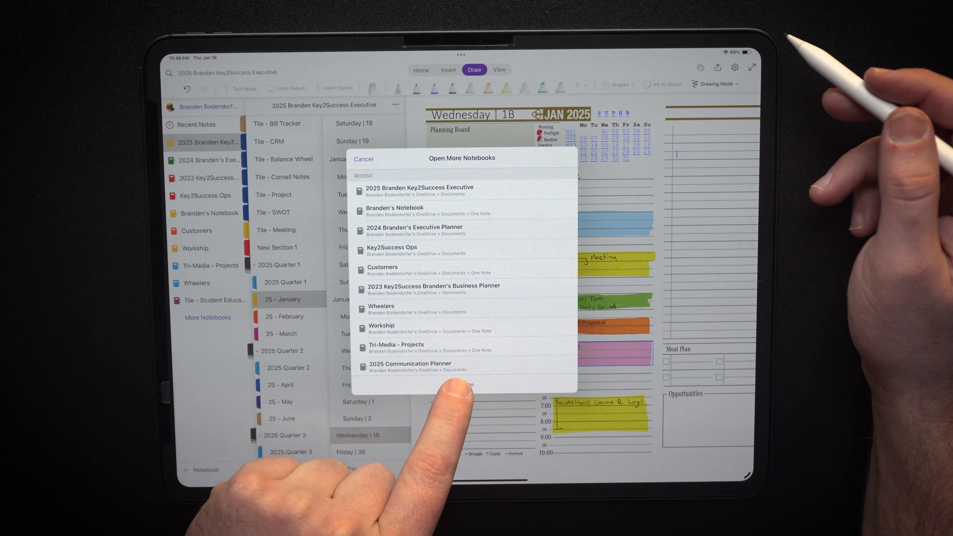
{"action": "left_click", "coordinate": [462, 384]}
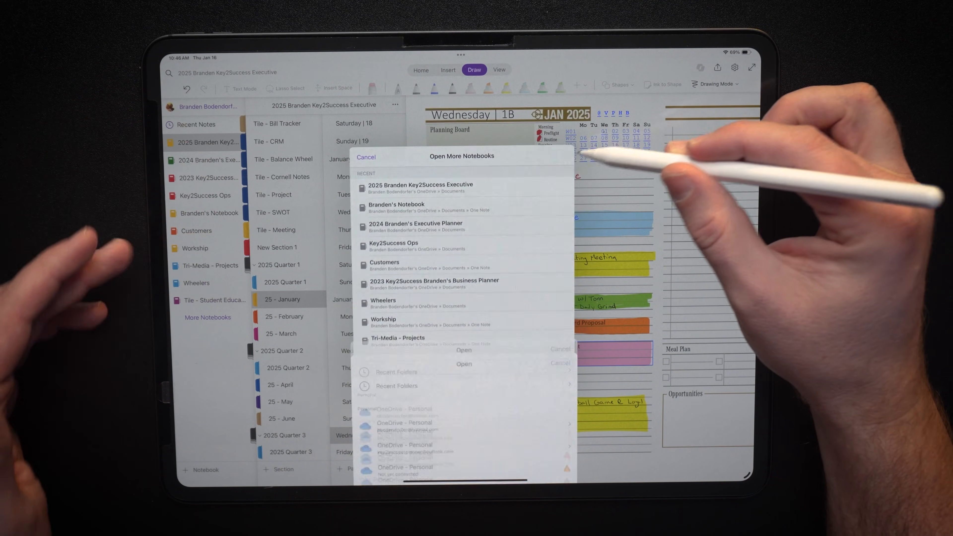
Cancel the file browser and confirm Yellow as the 2025 Key2Success Executive notebook colour
{"action": "left_click", "coordinate": [365, 157]}
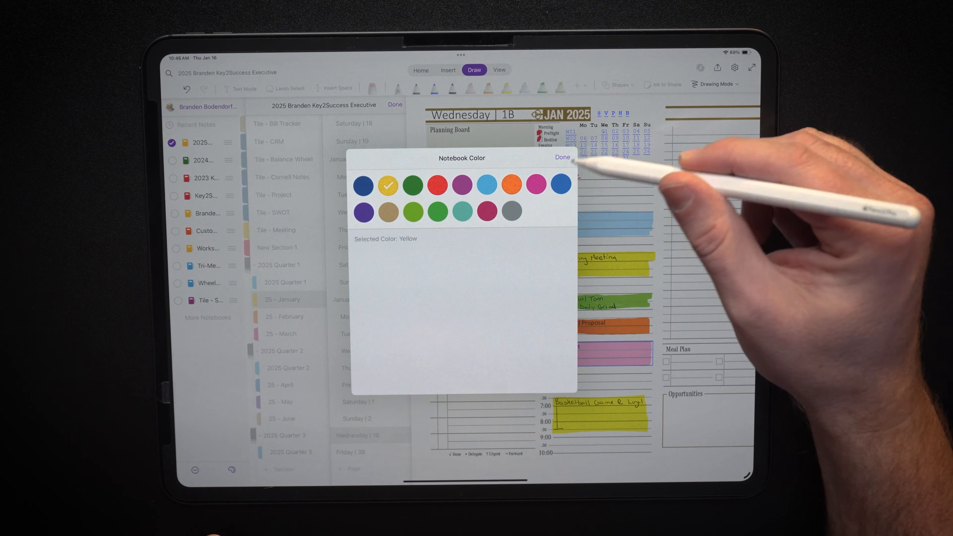
{"action": "left_click", "coordinate": [560, 157]}
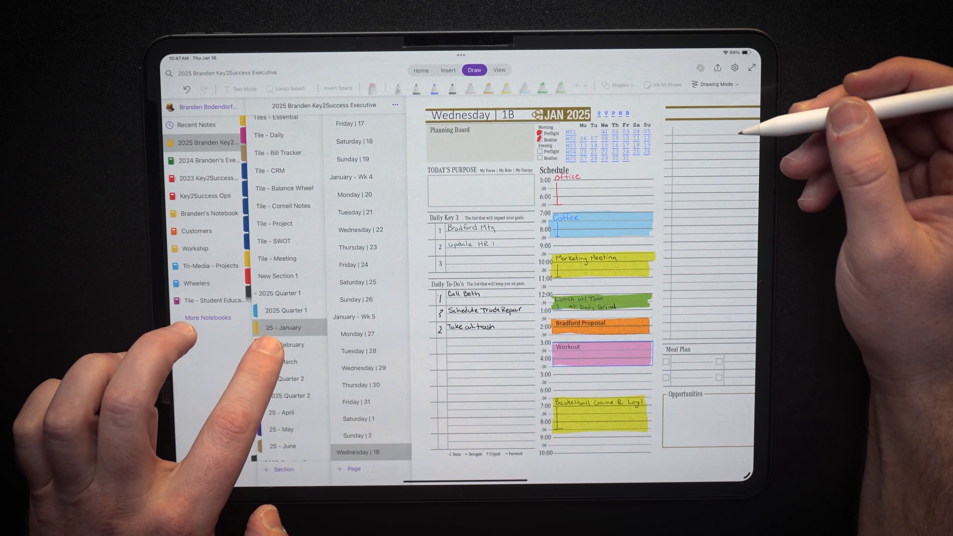
Enter the 25 - January section, switch to Text Mode and reach the 2025 Yearly View page
{"action": "left_click", "coordinate": [287, 344]}
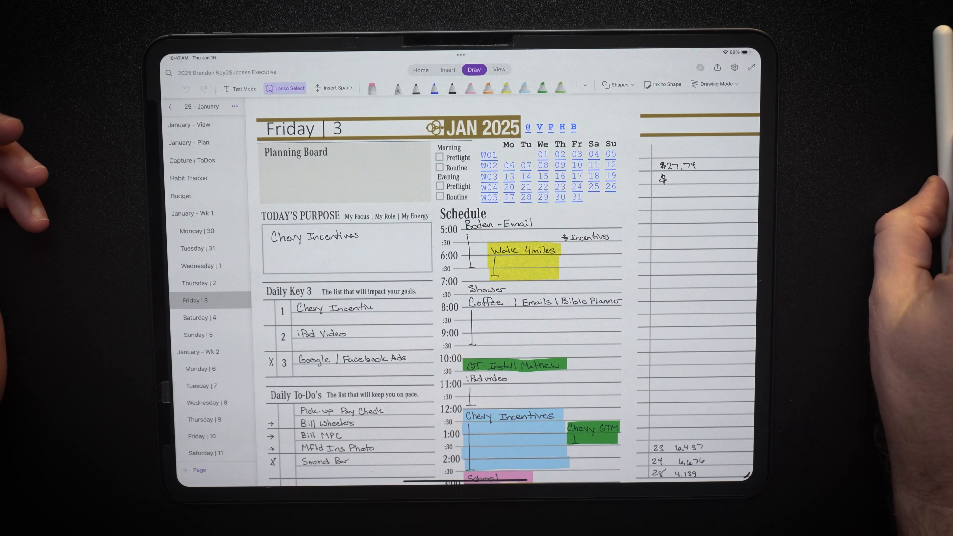
{"action": "left_click", "coordinate": [241, 88]}
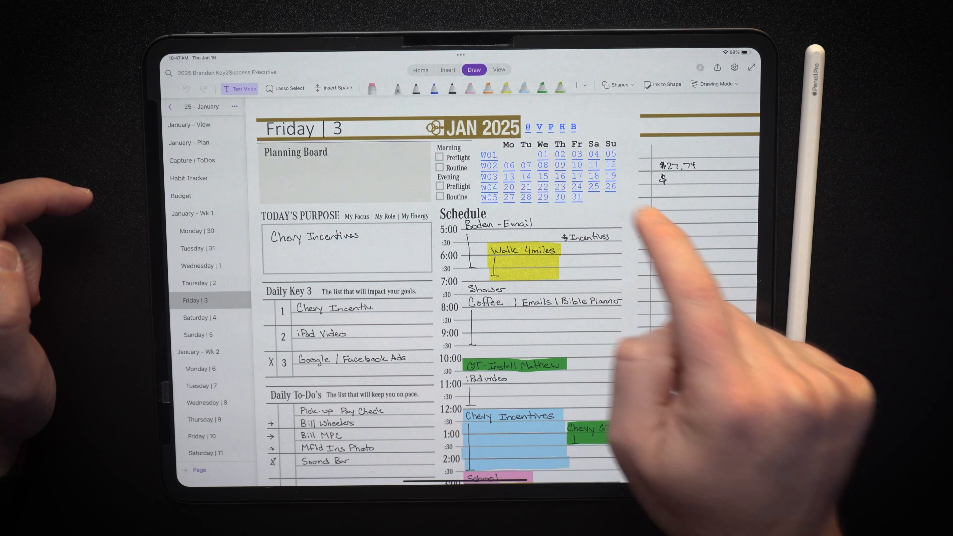
{"action": "left_click", "coordinate": [577, 198]}
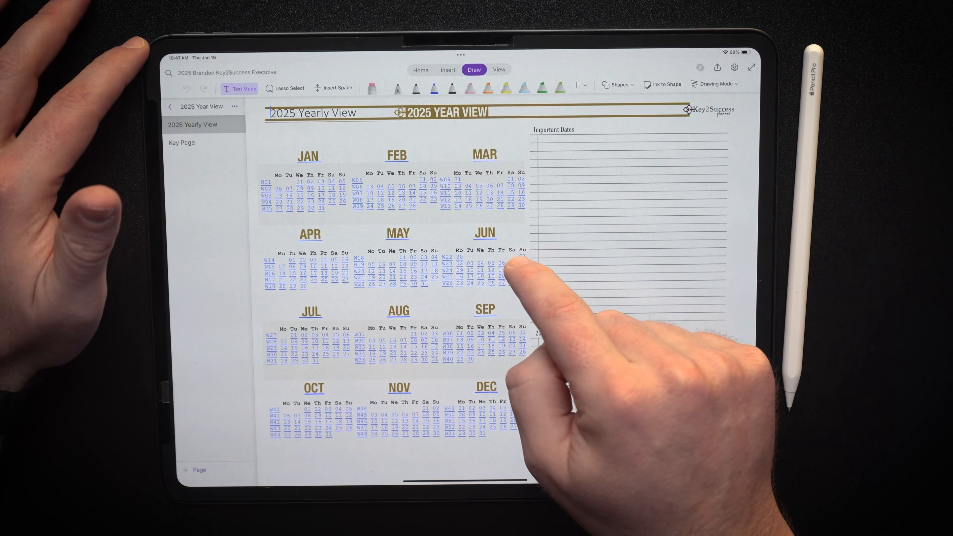
Reveal the hyperlink behind a June date, dismiss it and return to Wednesday 18
{"action": "left_click", "coordinate": [511, 262]}
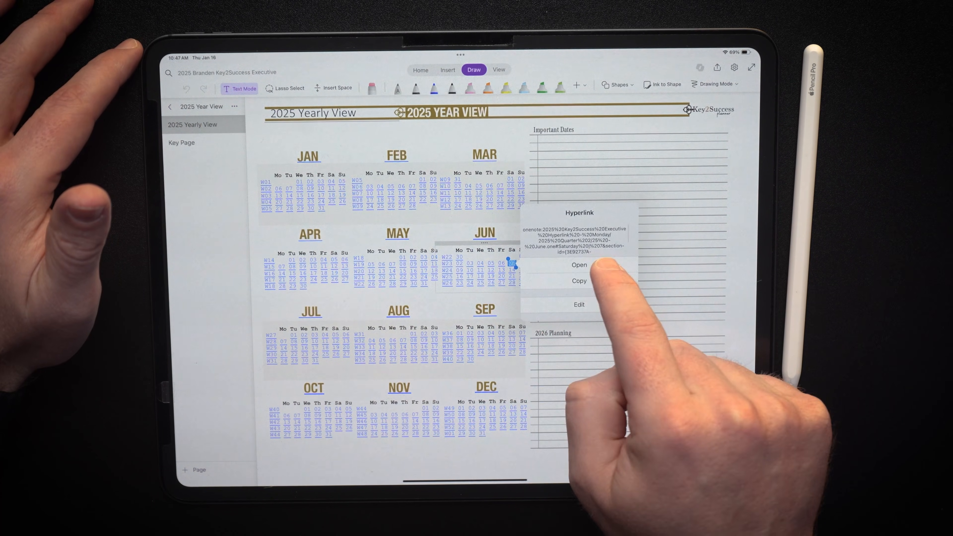
{"action": "left_click", "coordinate": [577, 265]}
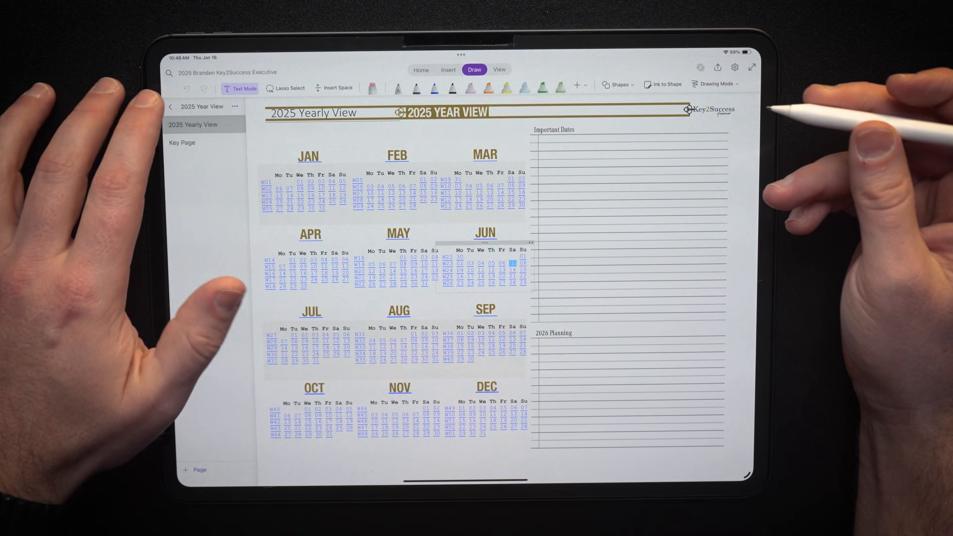
{"action": "left_click", "coordinate": [171, 106]}
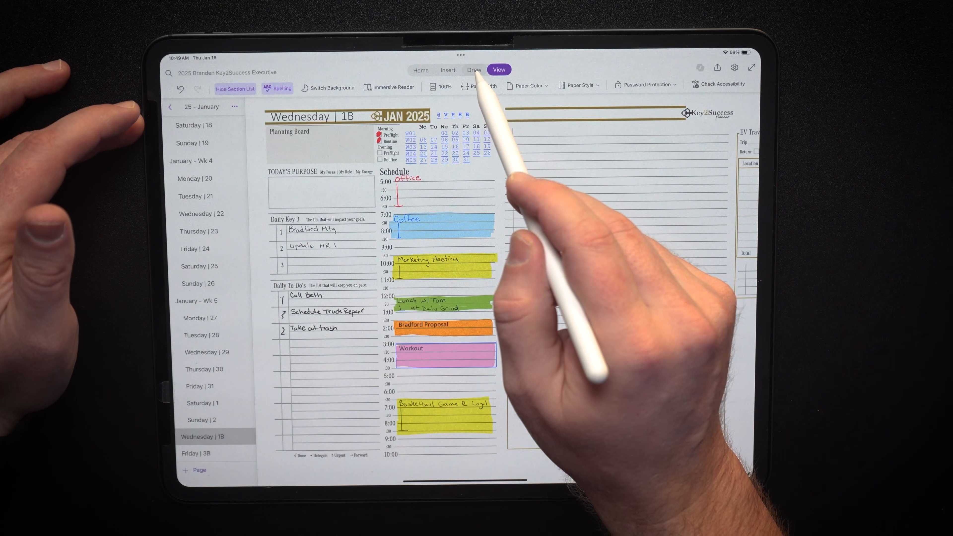
Give a drawing pen a custom ink colour chosen from the full colour spectrum
{"action": "left_click", "coordinate": [473, 70]}
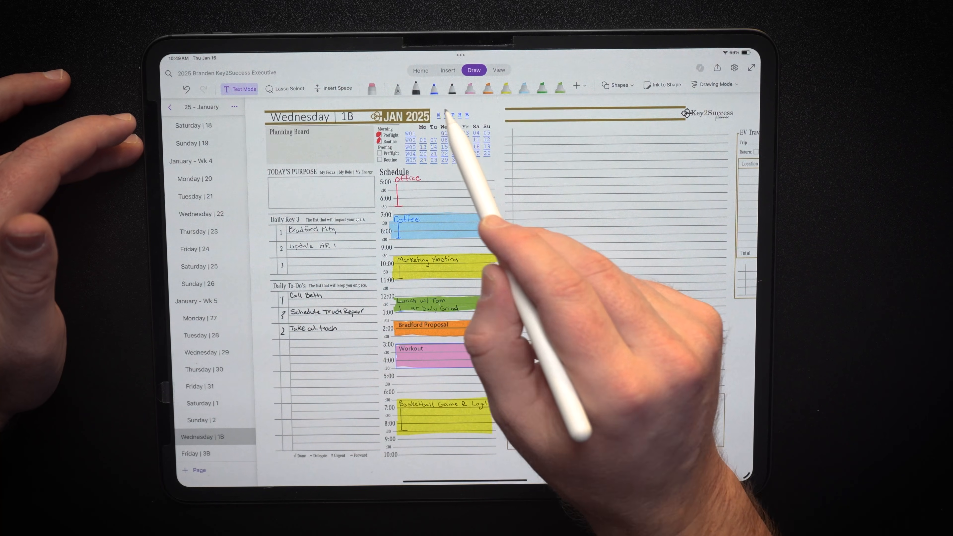
{"action": "left_click", "coordinate": [450, 89]}
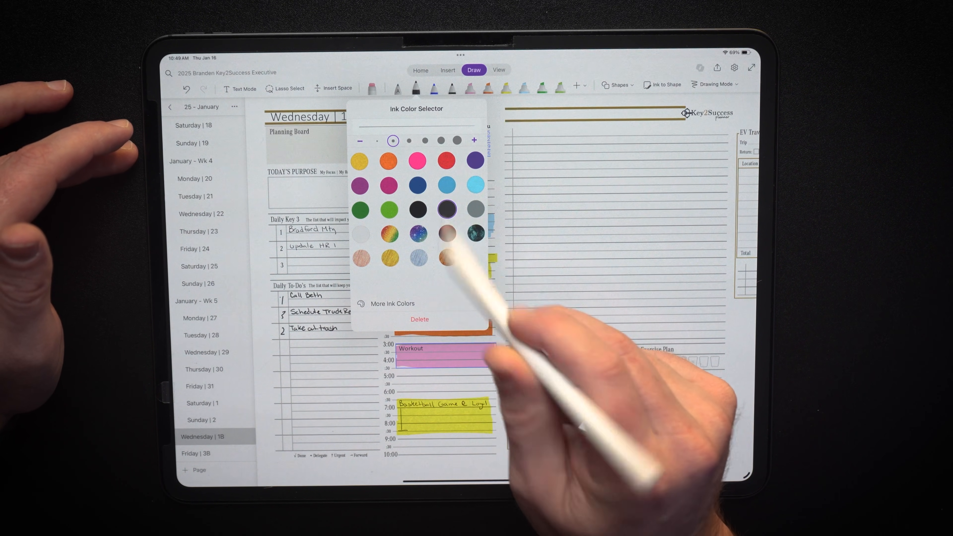
{"action": "left_click", "coordinate": [394, 303]}
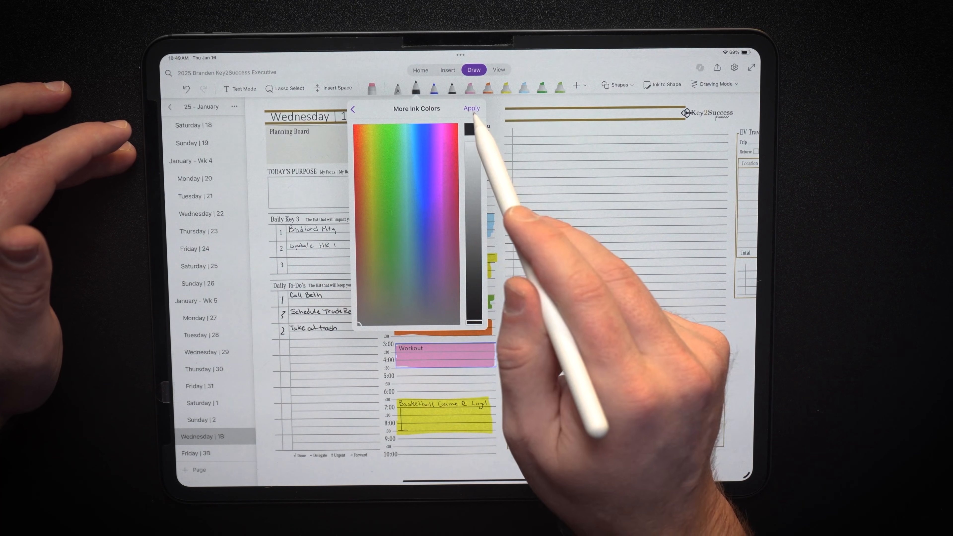
{"action": "left_click", "coordinate": [352, 108]}
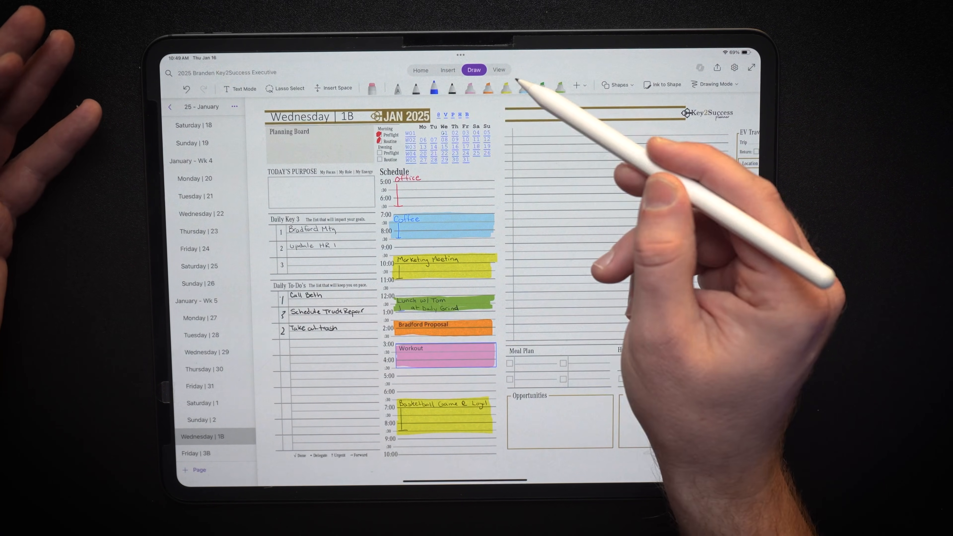
Try two different pens from the Draw toolbar for drawing
{"action": "left_click", "coordinate": [503, 88]}
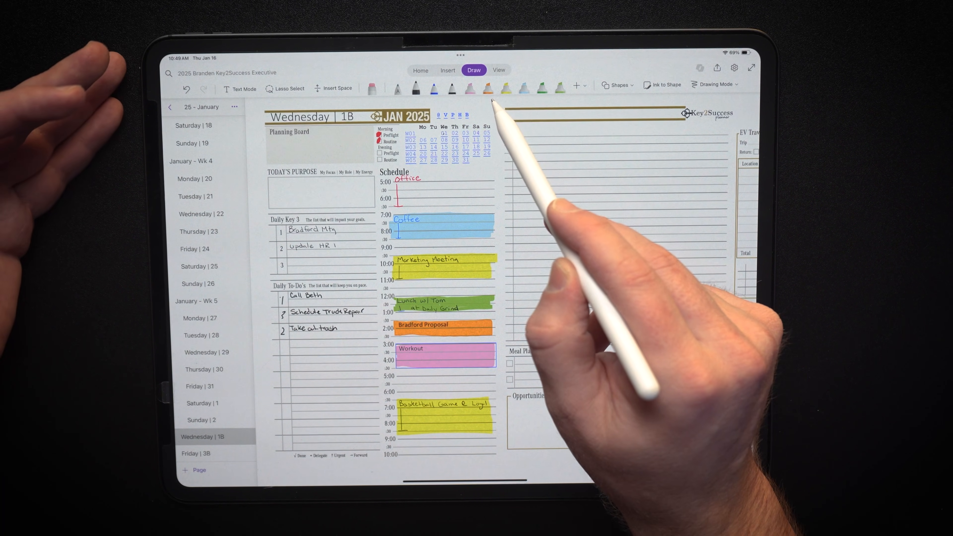
{"action": "left_click", "coordinate": [574, 85]}
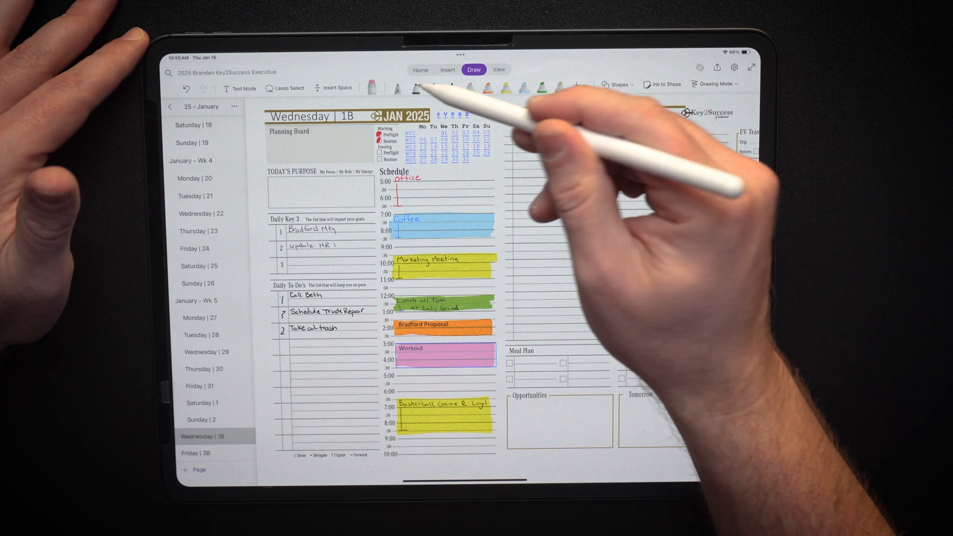
Pick a pen for handwriting on the Wednesday 18 page
{"action": "left_click", "coordinate": [396, 88]}
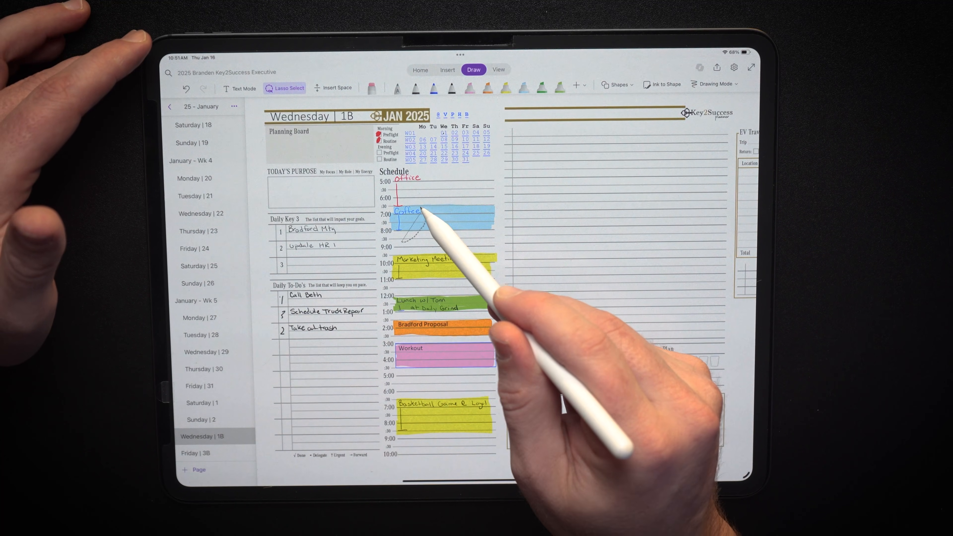
Drag the lassoed handwritten Coffee entry from the 7:00 block into the notes column
{"action": "left_click", "coordinate": [407, 210]}
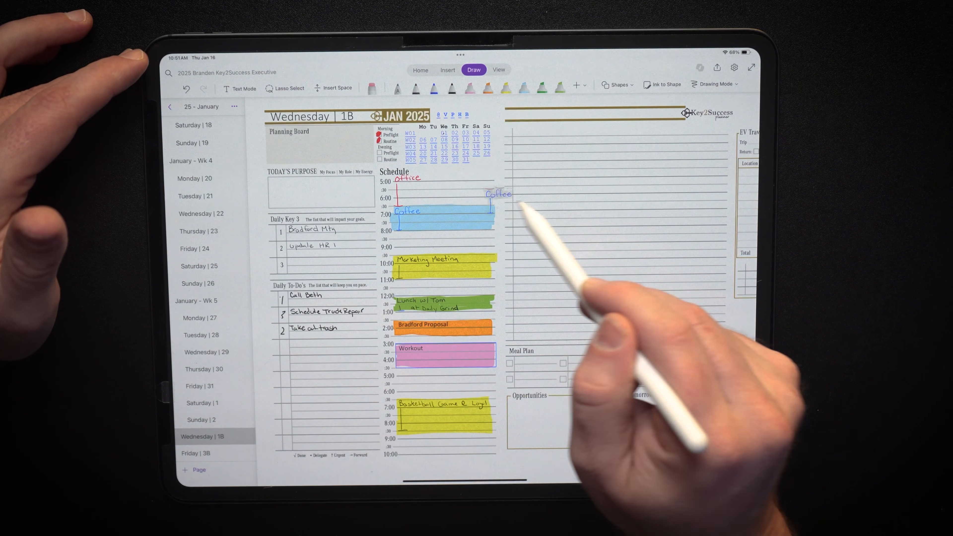
{"action": "left_click", "coordinate": [285, 88]}
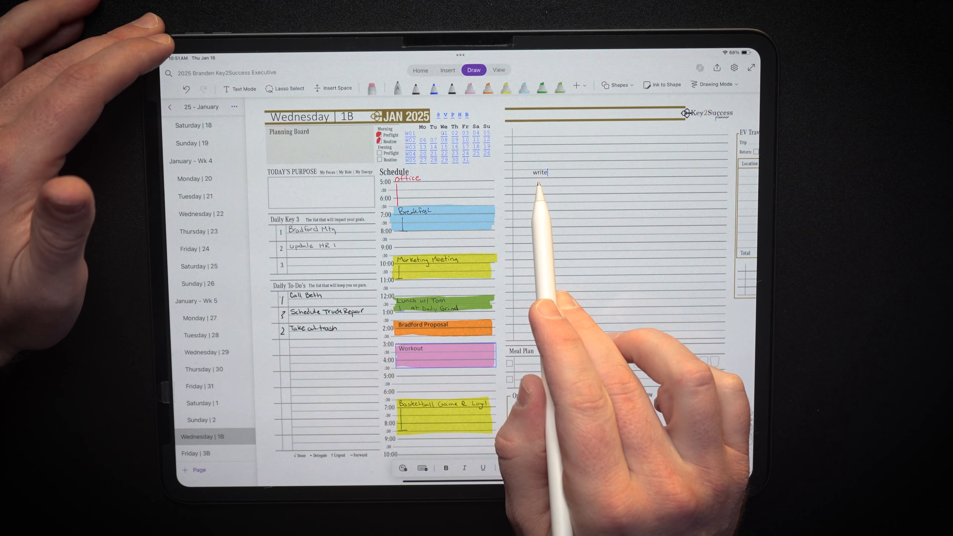
Select the Scribble-converted word 'write' in the notes and switch to lasso selection
{"action": "left_click", "coordinate": [284, 89]}
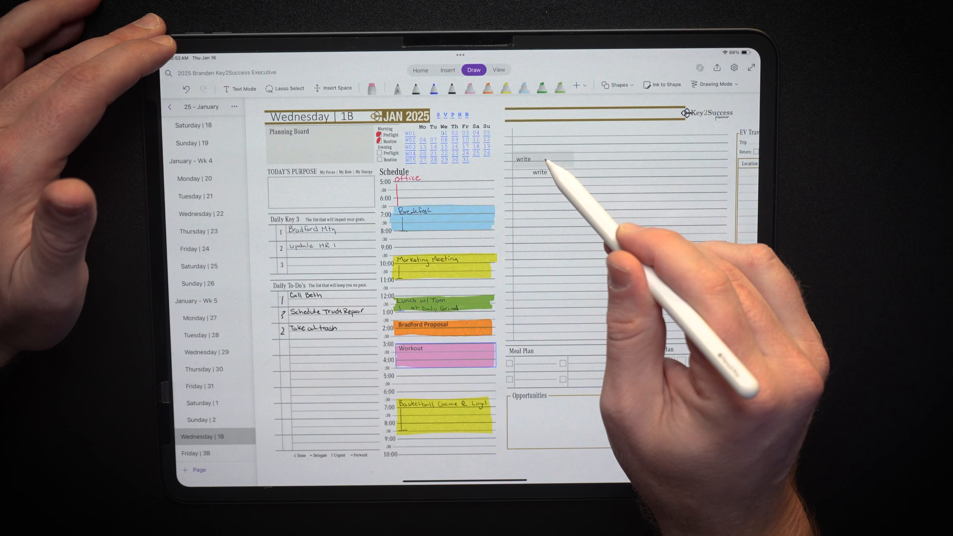
{"action": "left_click", "coordinate": [284, 89]}
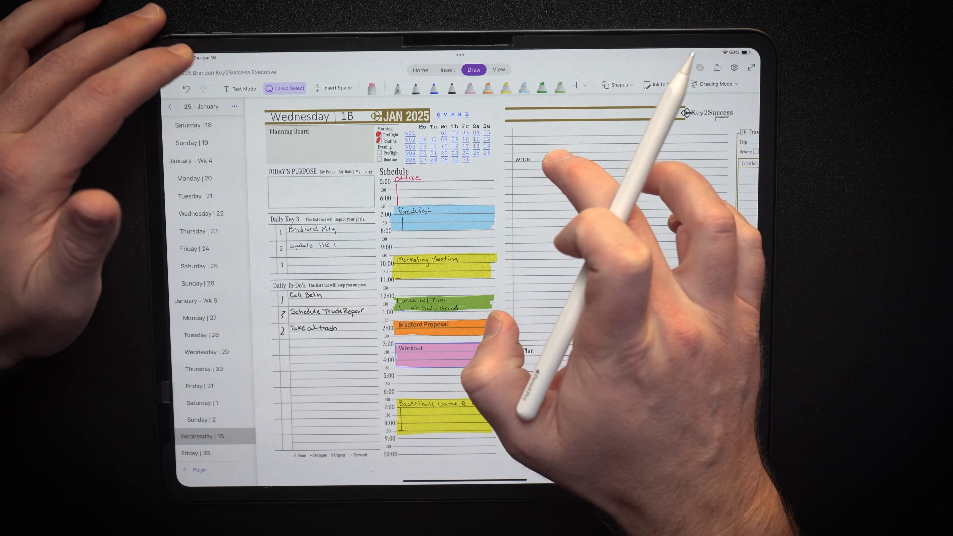
{"action": "left_click", "coordinate": [239, 88]}
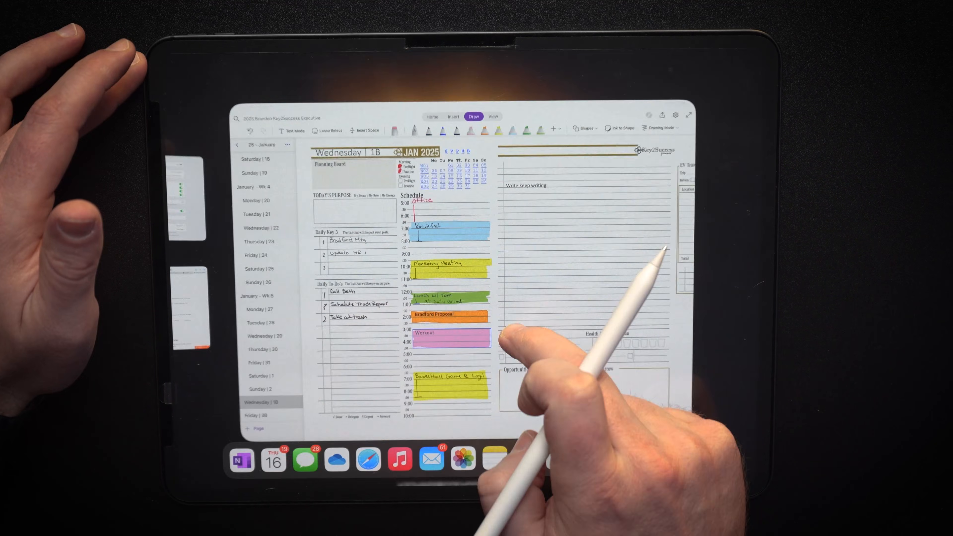
{"action": "scroll", "scroll_direction": "up", "scroll_amount": 3}
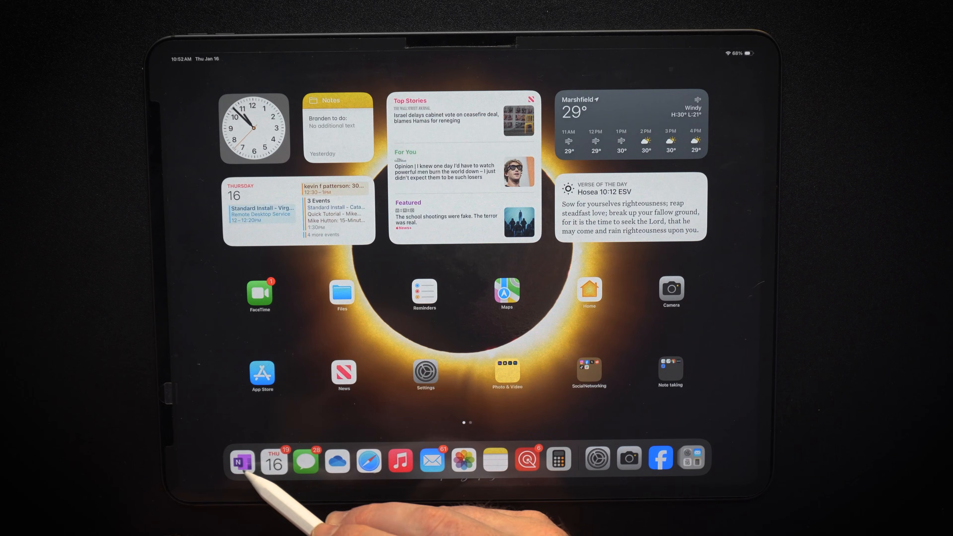
{"action": "left_click", "coordinate": [241, 459]}
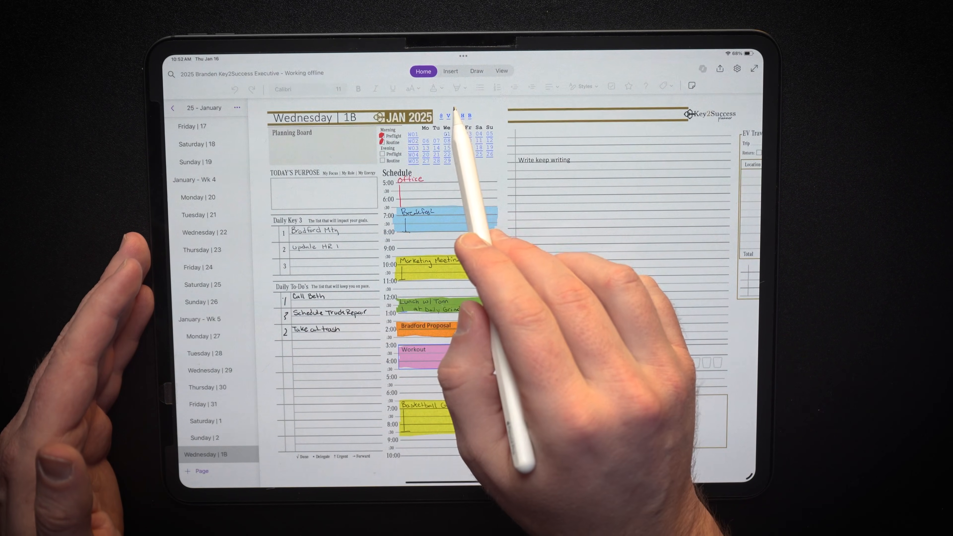
{"action": "left_click", "coordinate": [476, 71]}
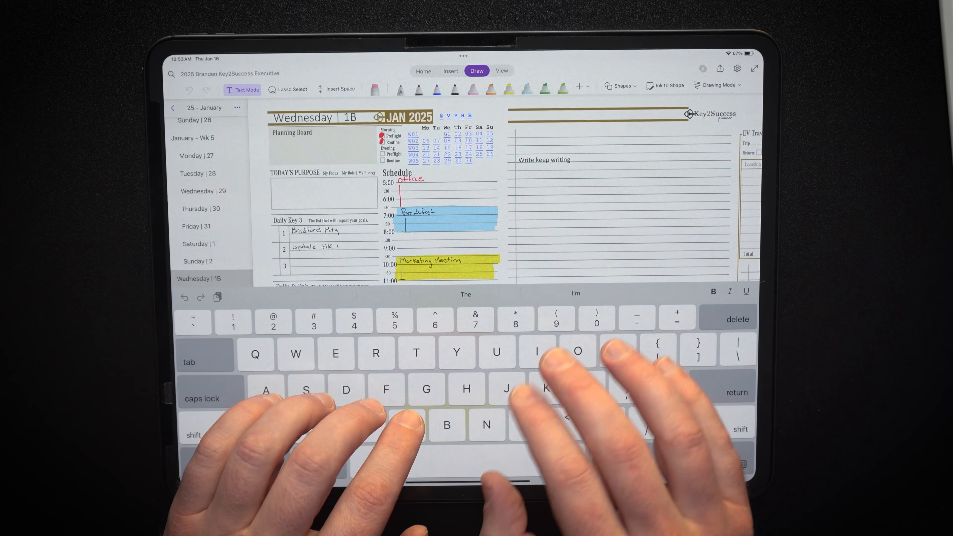
Type 'Write' lower in the Wednesday 18 notes column
{"action": "type", "text": "Write"}
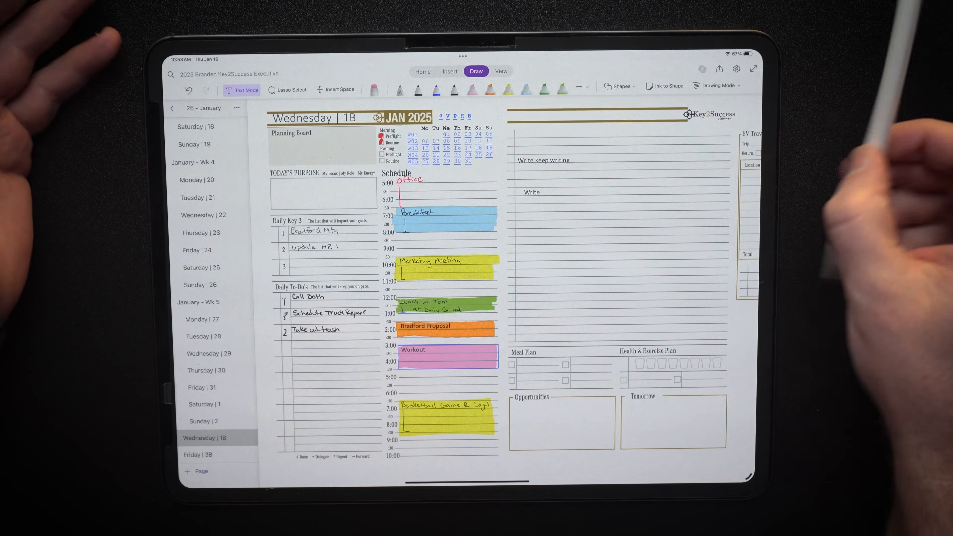
{"action": "left_click", "coordinate": [286, 90]}
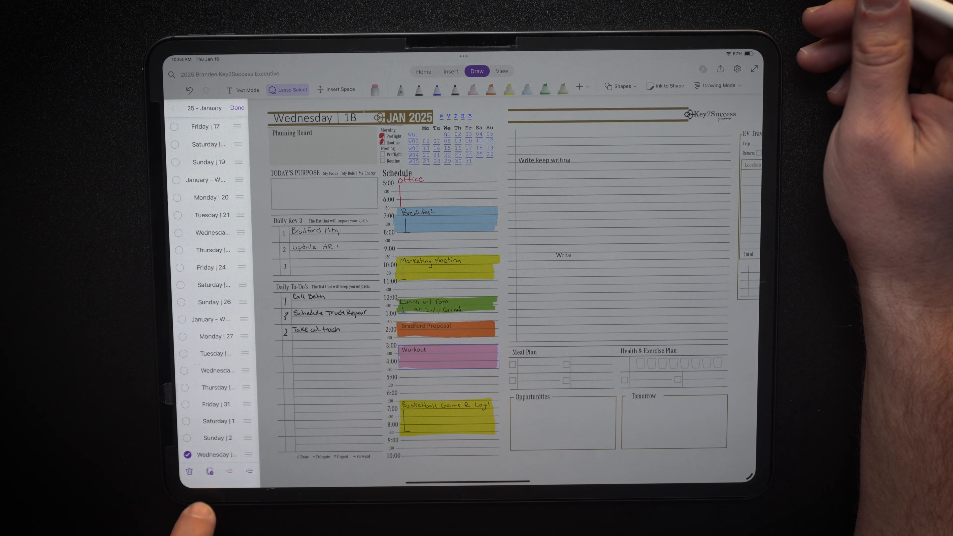
On the Wednesday 18 page, follow the Mtg with Tom link under the 4:00 Workout block
{"action": "left_click", "coordinate": [209, 471]}
{"action": "type", "text": "Mtg with Tom"}
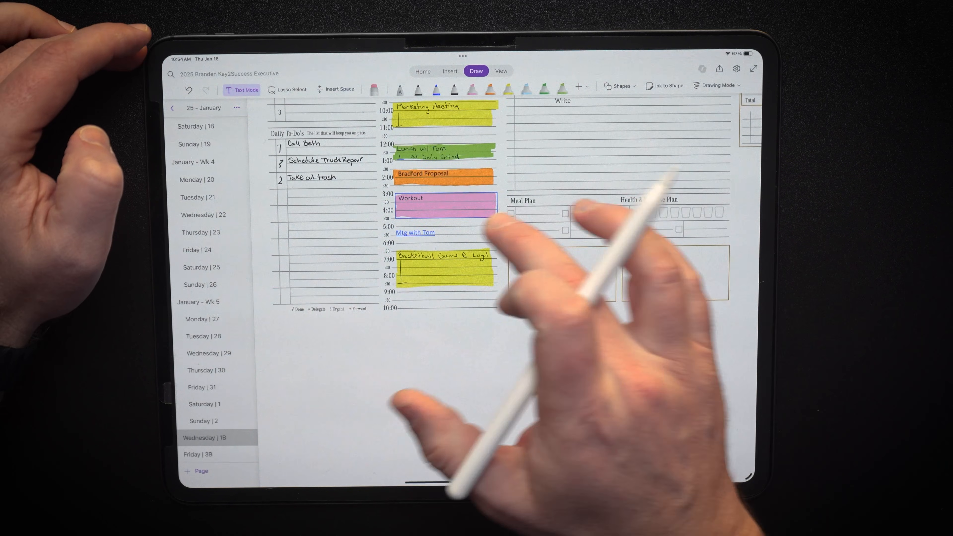
{"action": "left_click", "coordinate": [415, 232]}
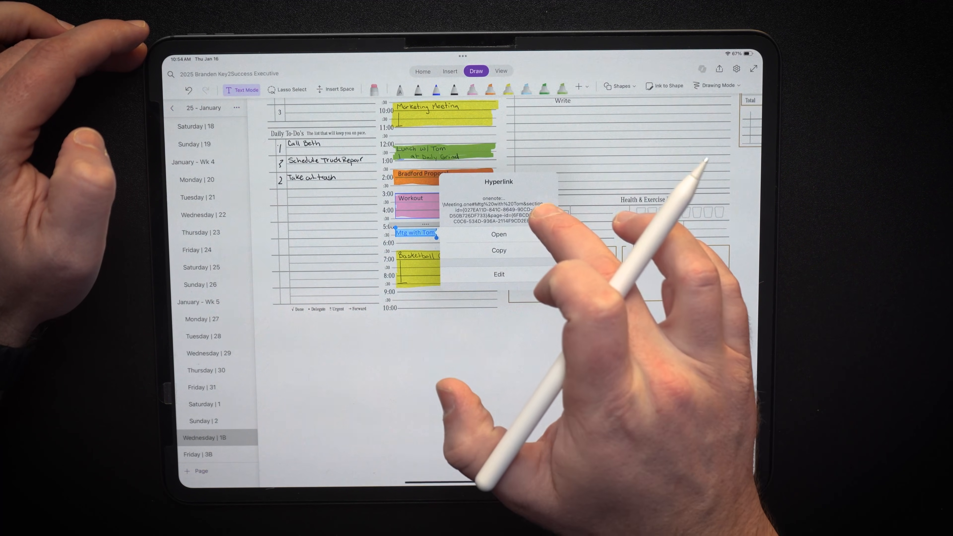
{"action": "left_click", "coordinate": [498, 234]}
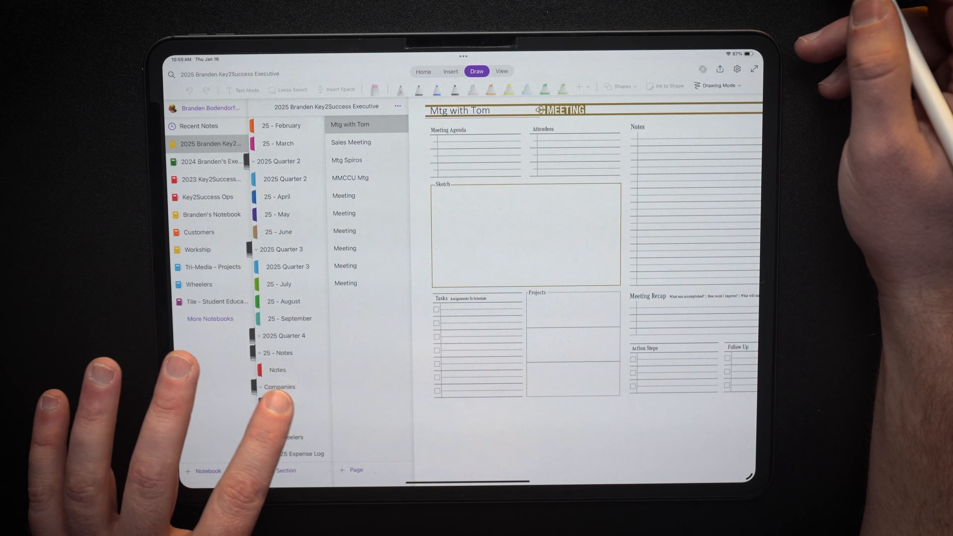
Browse the section list toward the Templates and Tiles sections with the meeting page open
{"action": "left_click", "coordinate": [261, 387]}
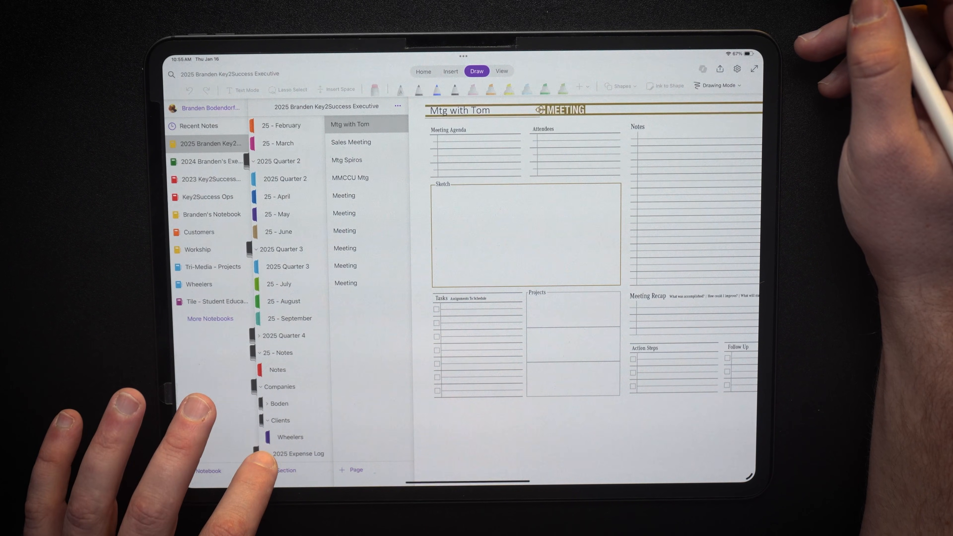
{"action": "scroll", "scroll_direction": "down", "scroll_amount": 3}
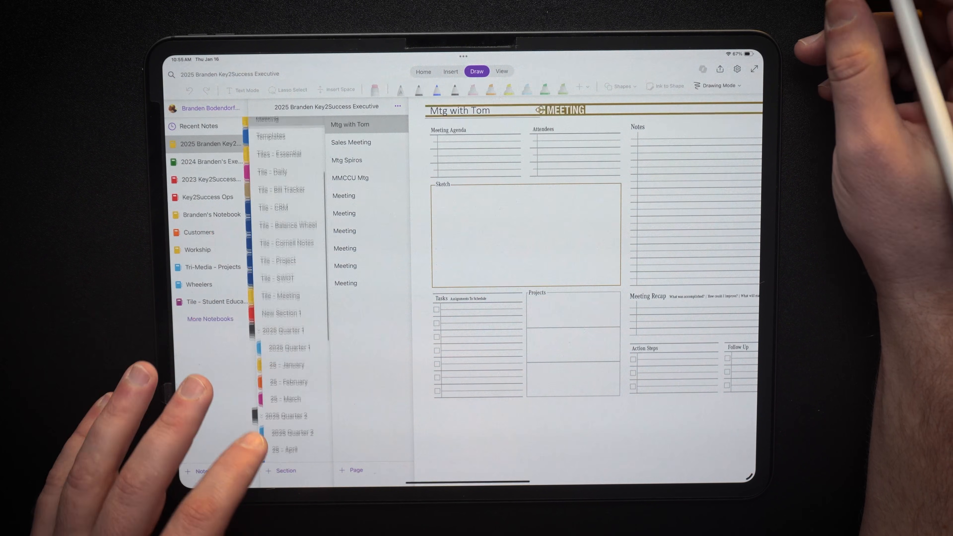